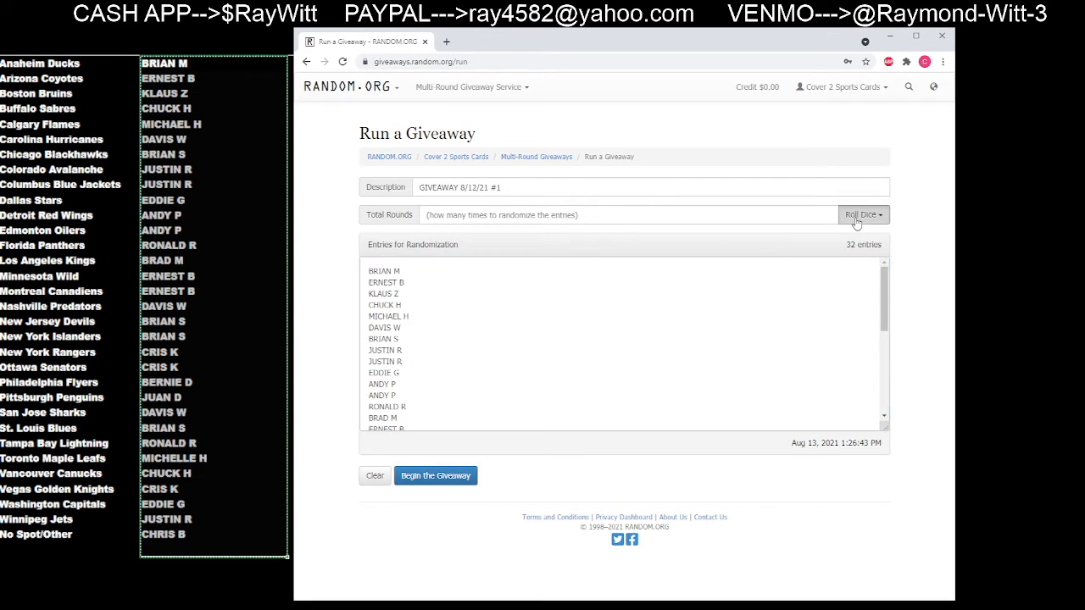
- Roll 2d6 so the first giveaway's Total Rounds becomes 9
left_click(862, 214)
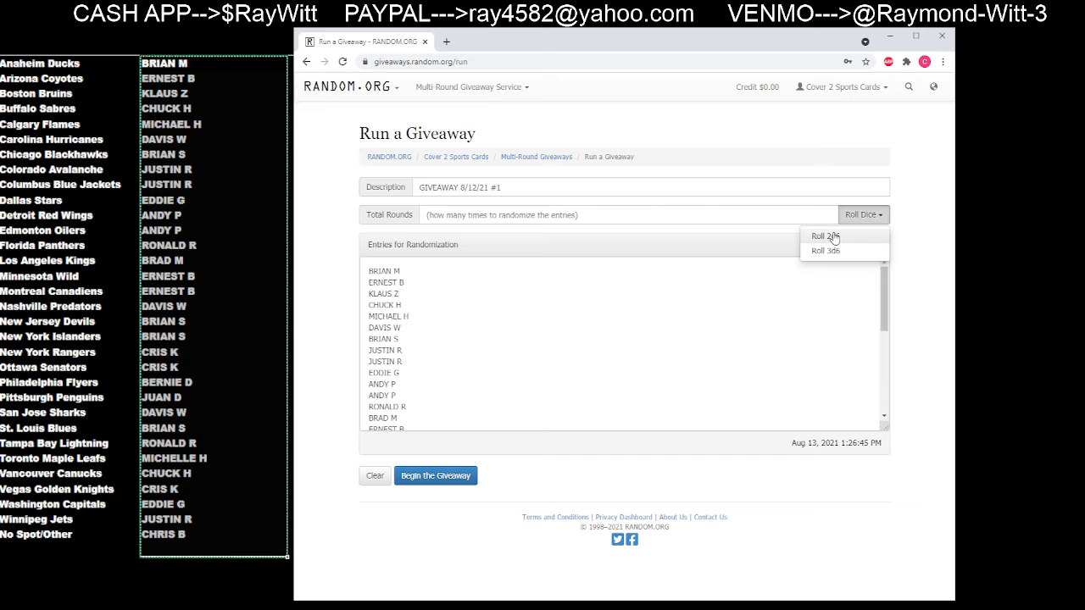
left_click(826, 237)
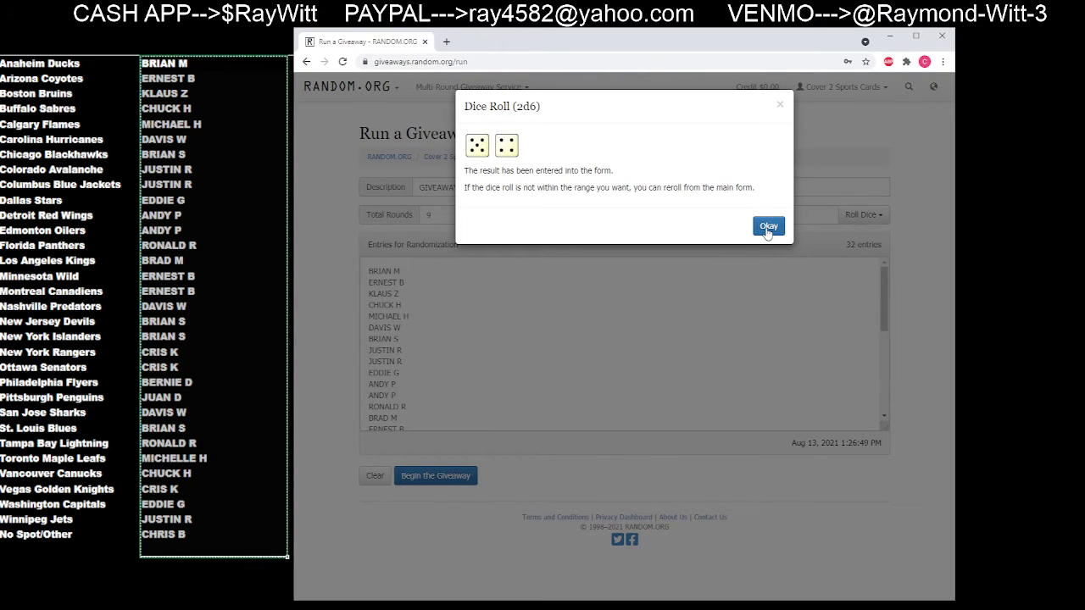
left_click(768, 226)
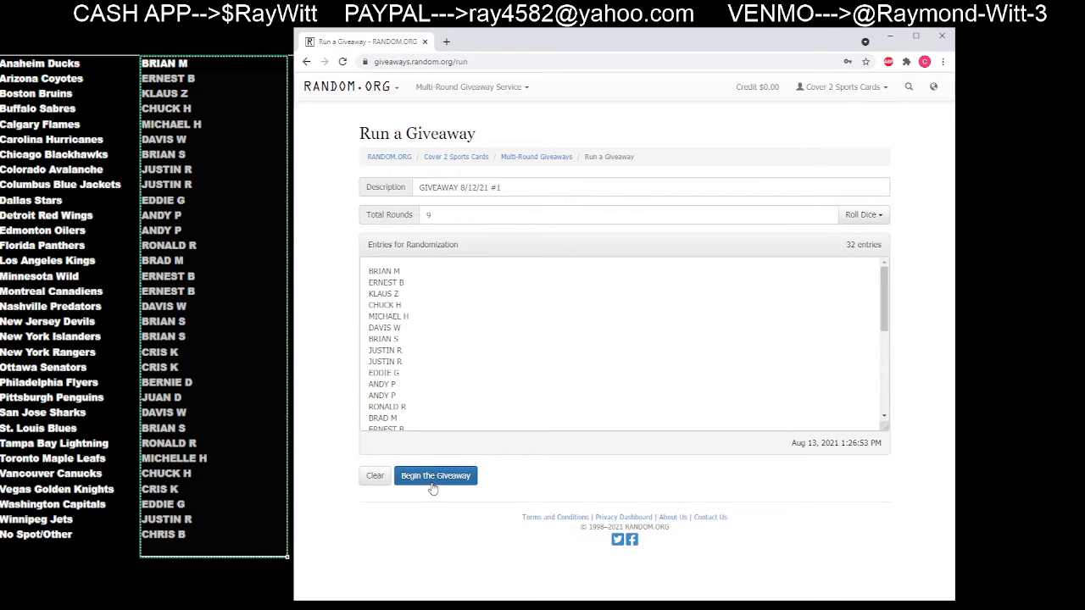
left_click(434, 476)
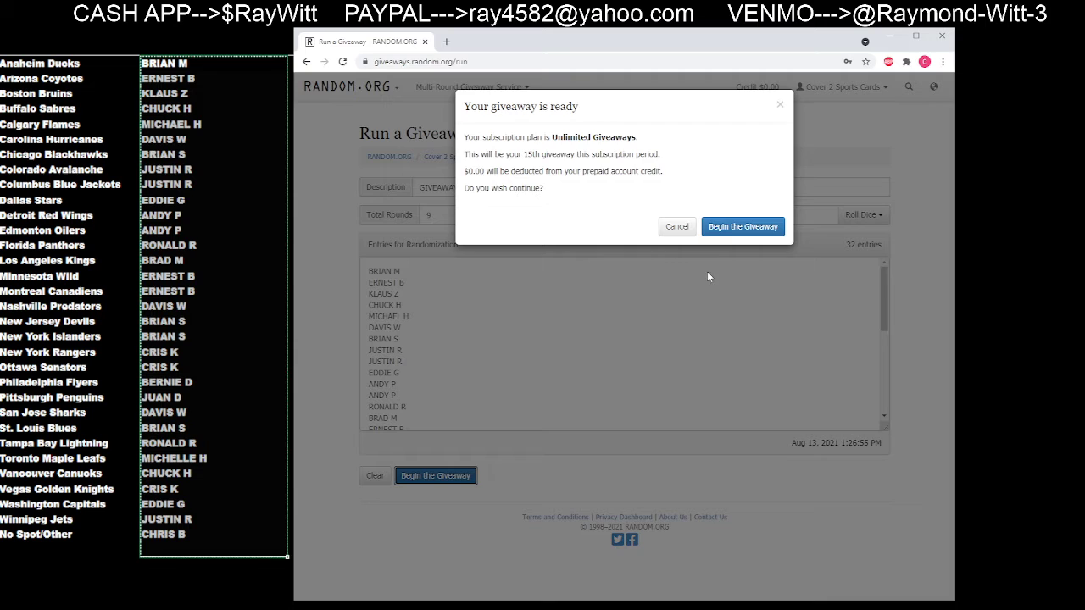
left_click(742, 226)
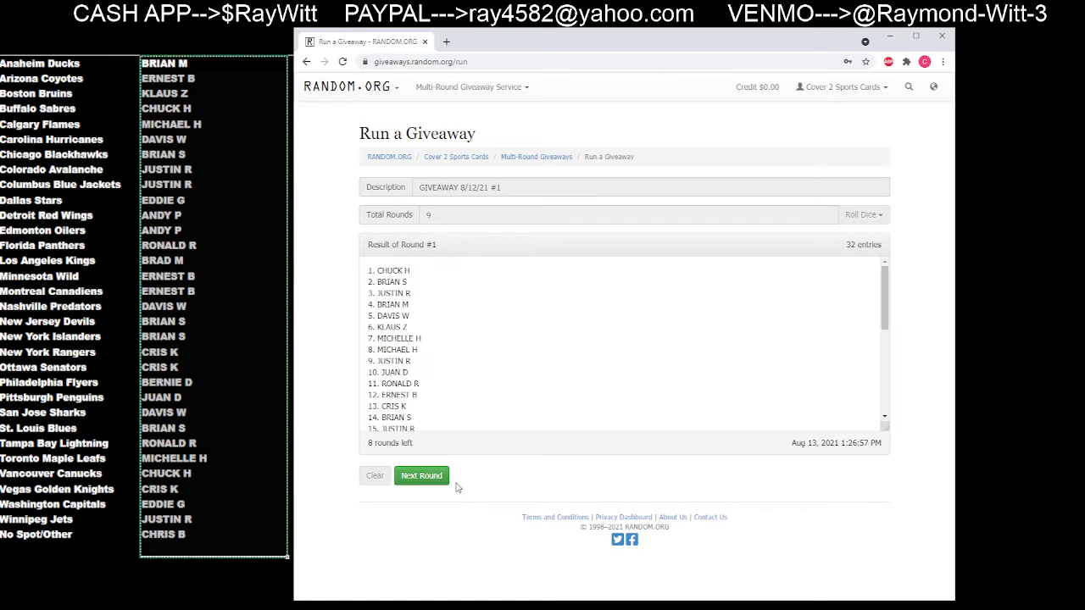
left_click(421, 476)
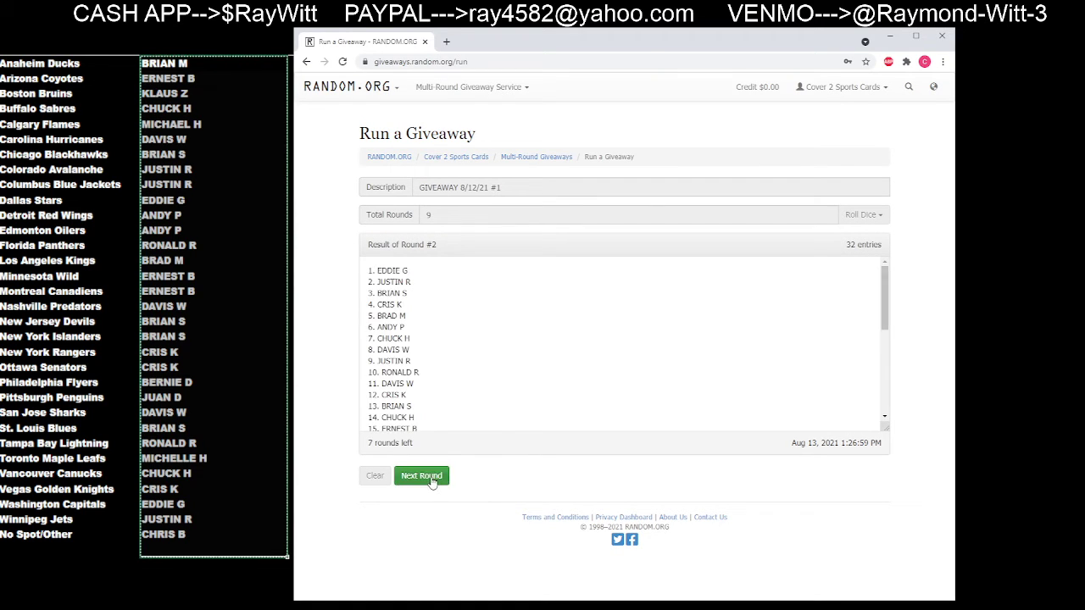
left_click(421, 475)
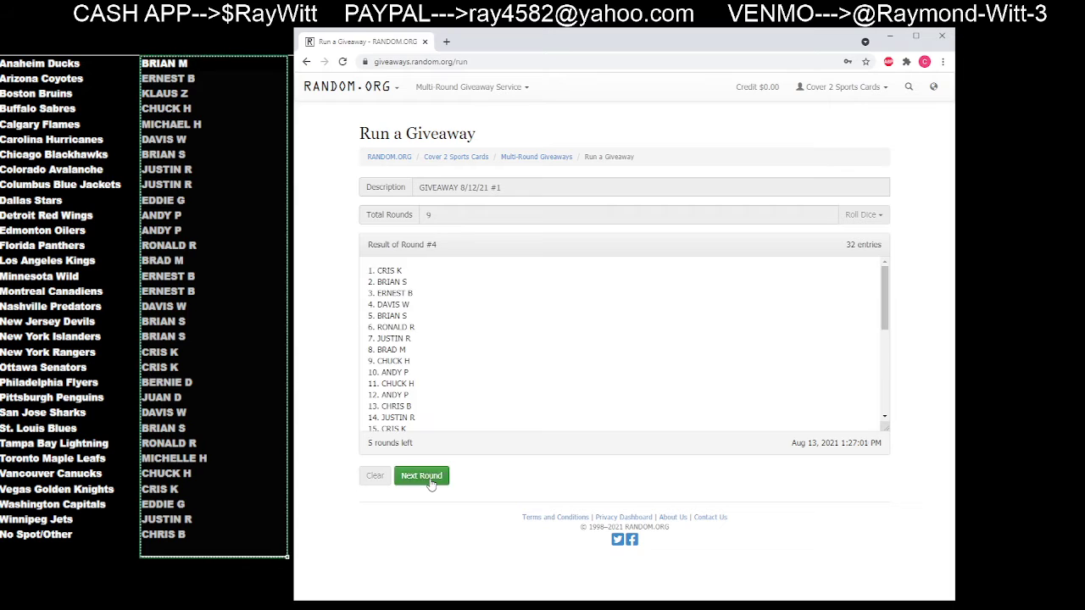
left_click(421, 475)
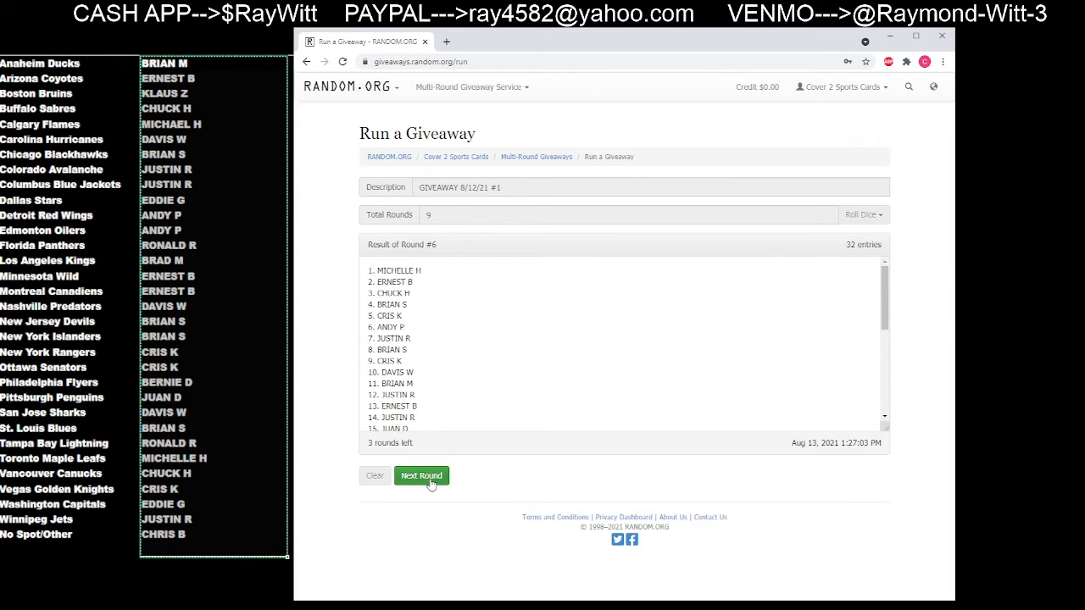
left_click(421, 475)
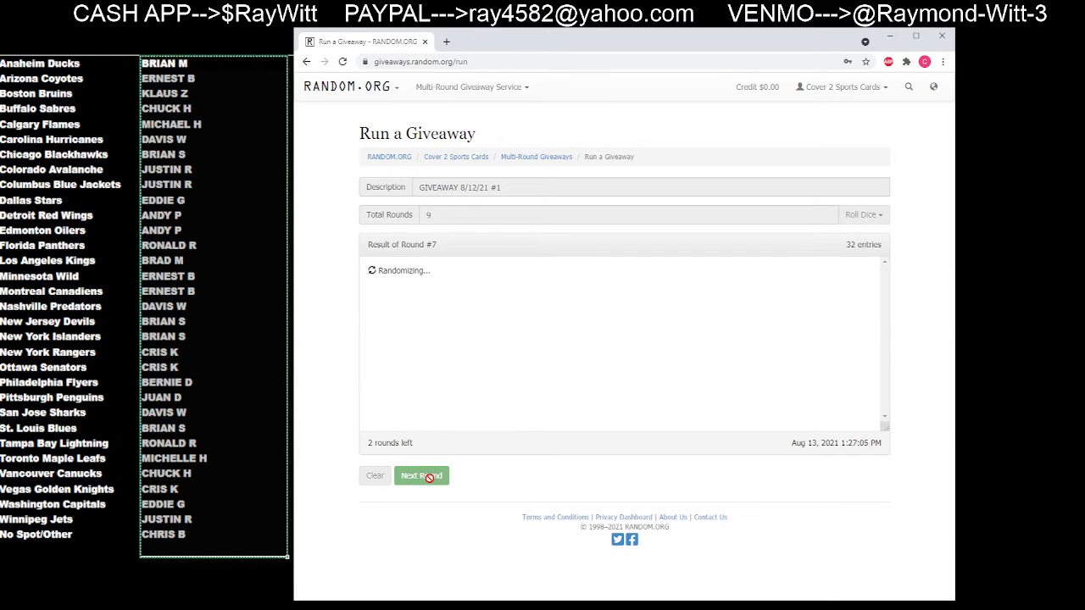
left_click(421, 475)
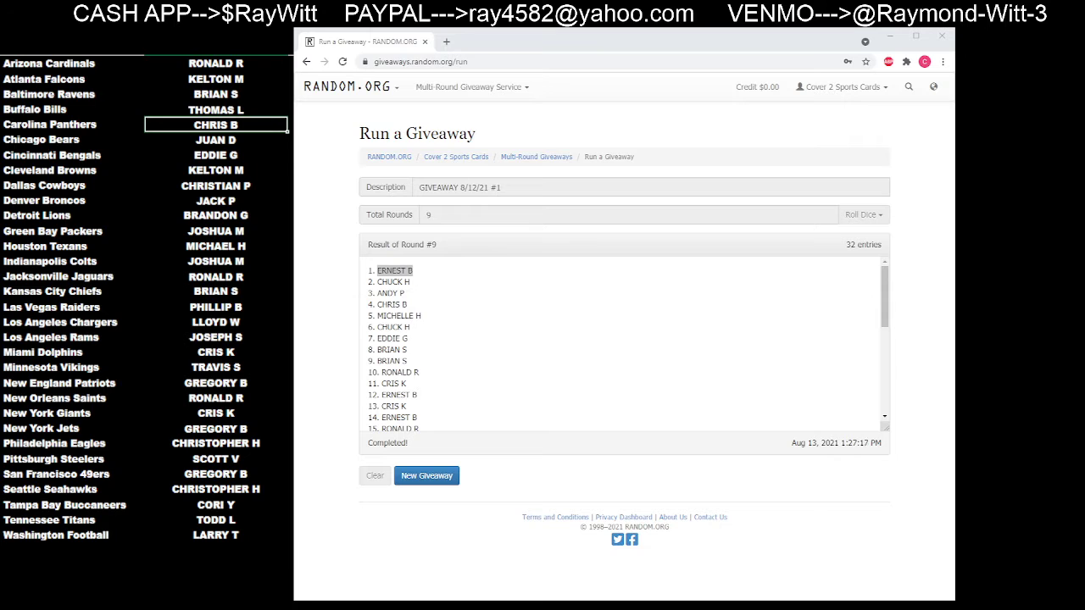
- Clear the finished giveaway and enter description GIVEAWAY 8/12/21 #2 with 9 rounds
left_click(427, 476)
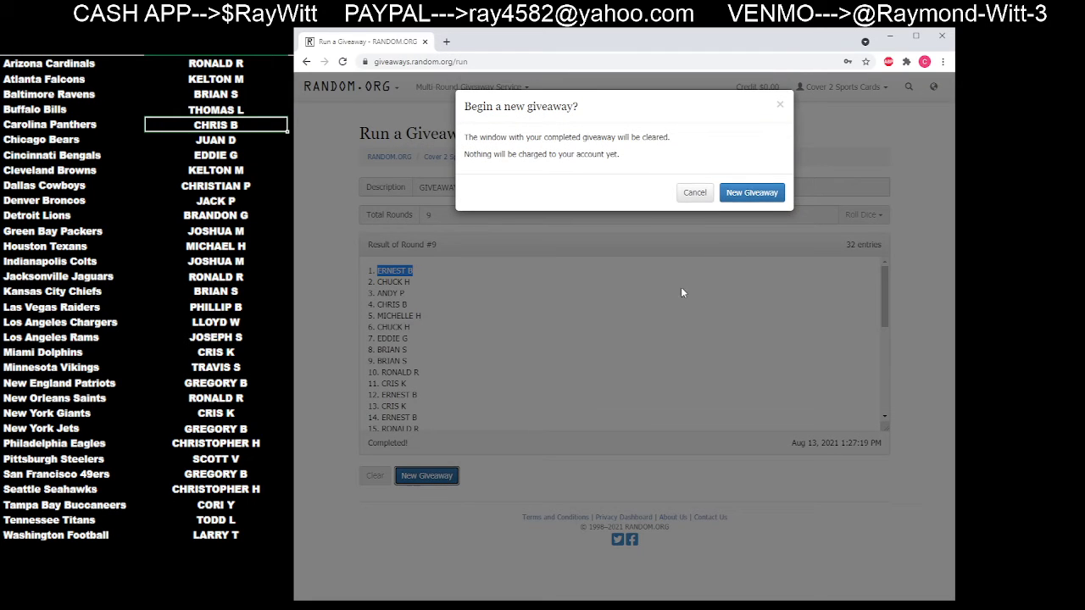
left_click(751, 193)
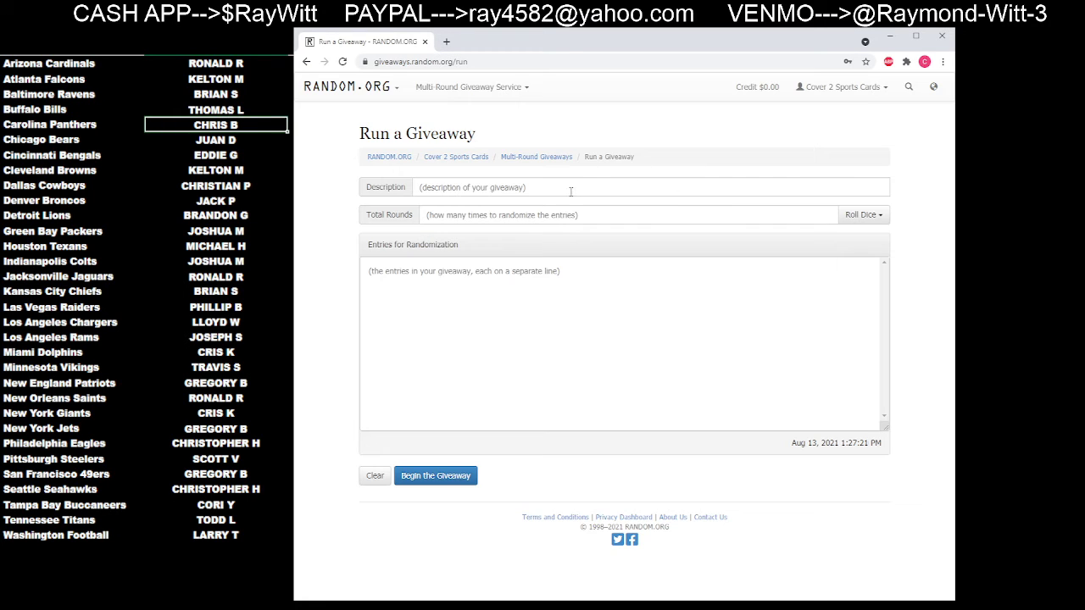
type("G")
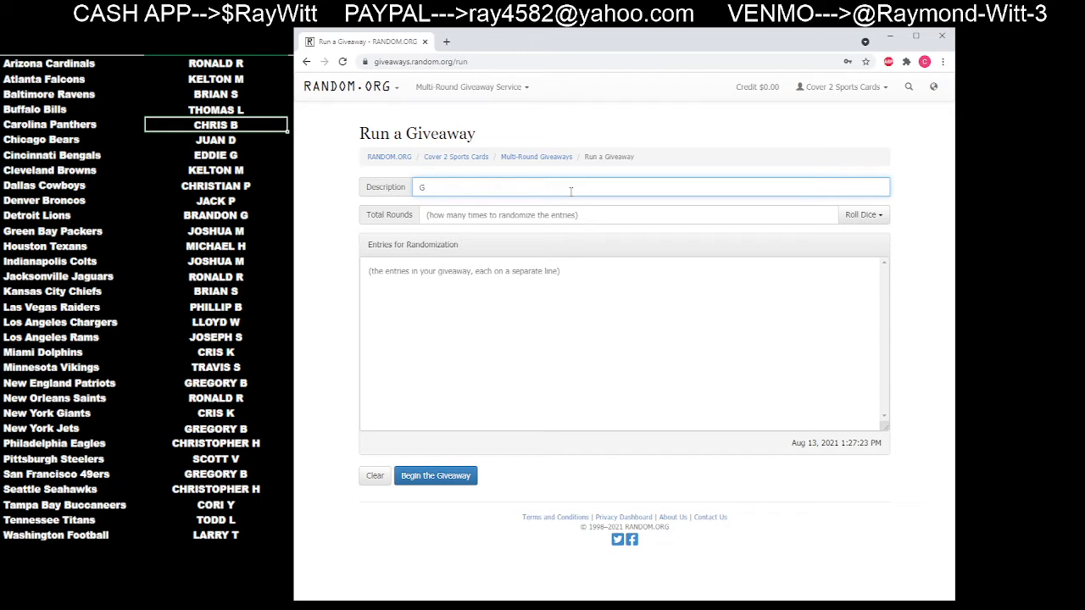
type("IVEAWAY 8/12/21 #1")
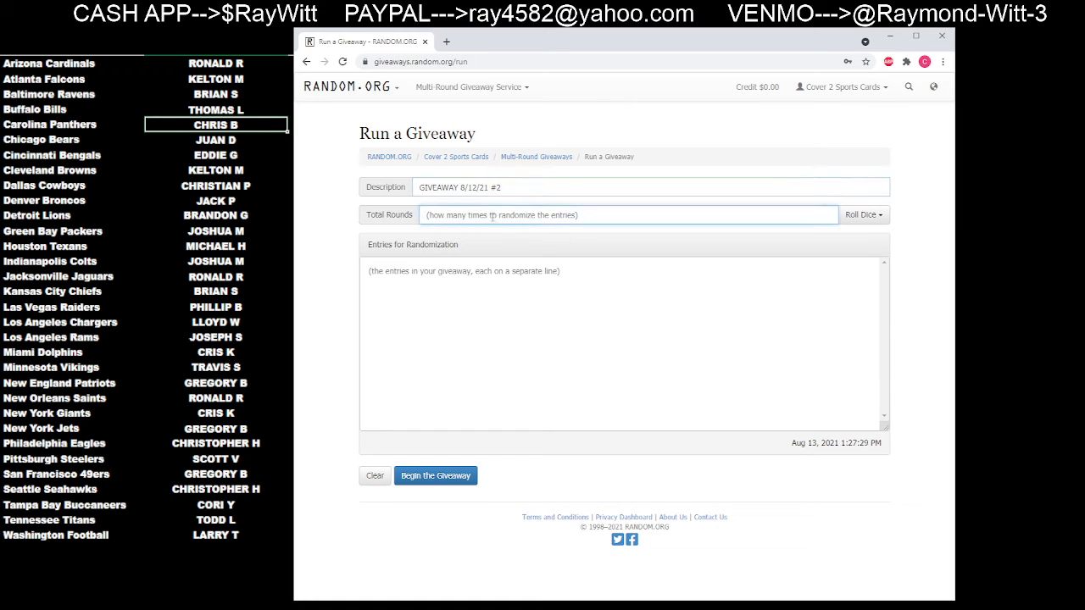
type("9")
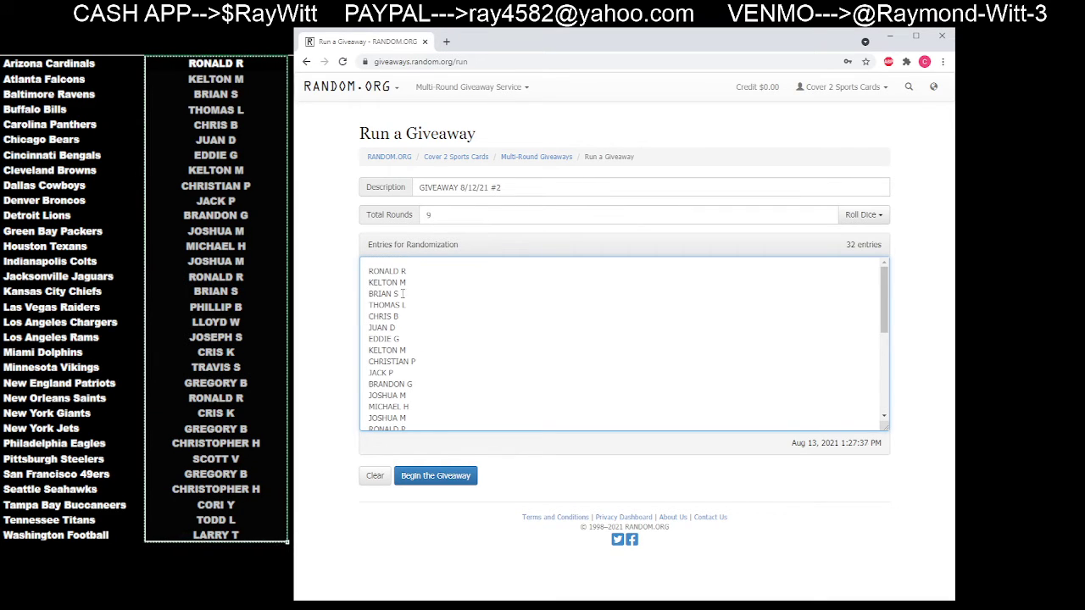
scroll("down", 3)
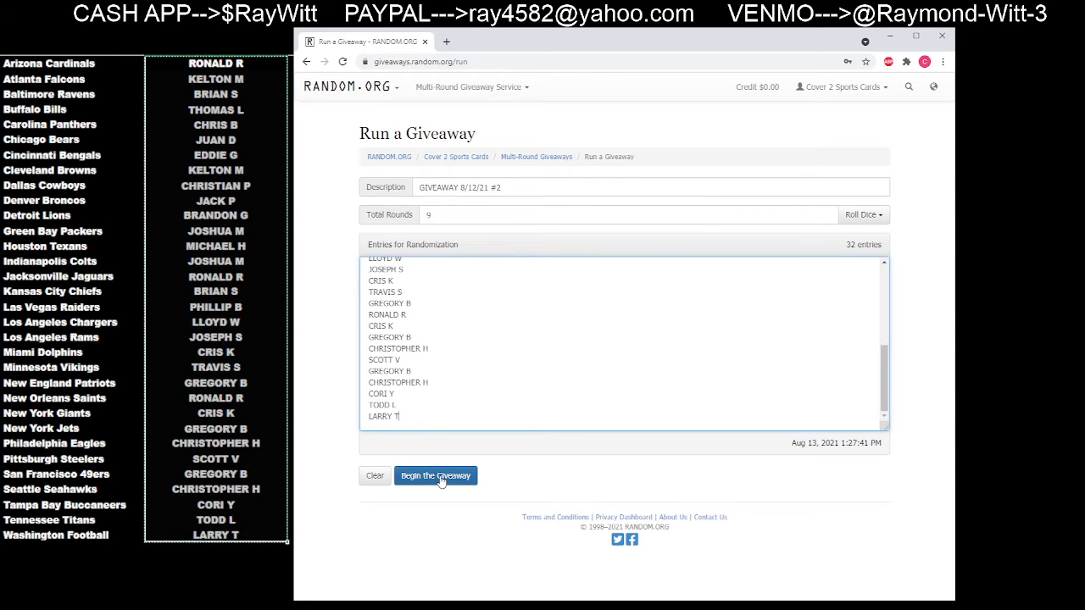
left_click(434, 475)
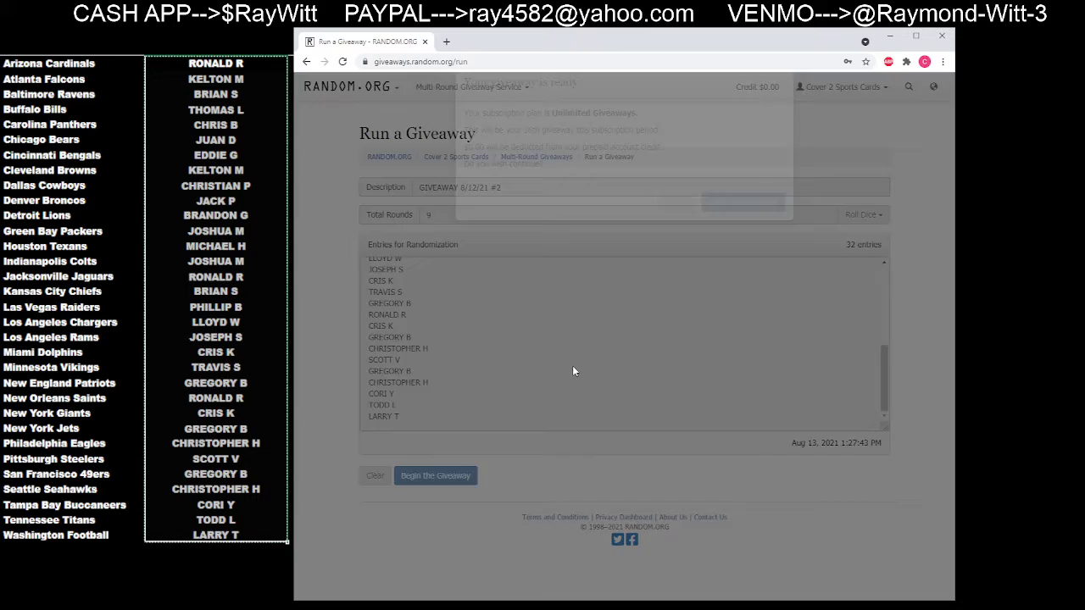
left_click(435, 475)
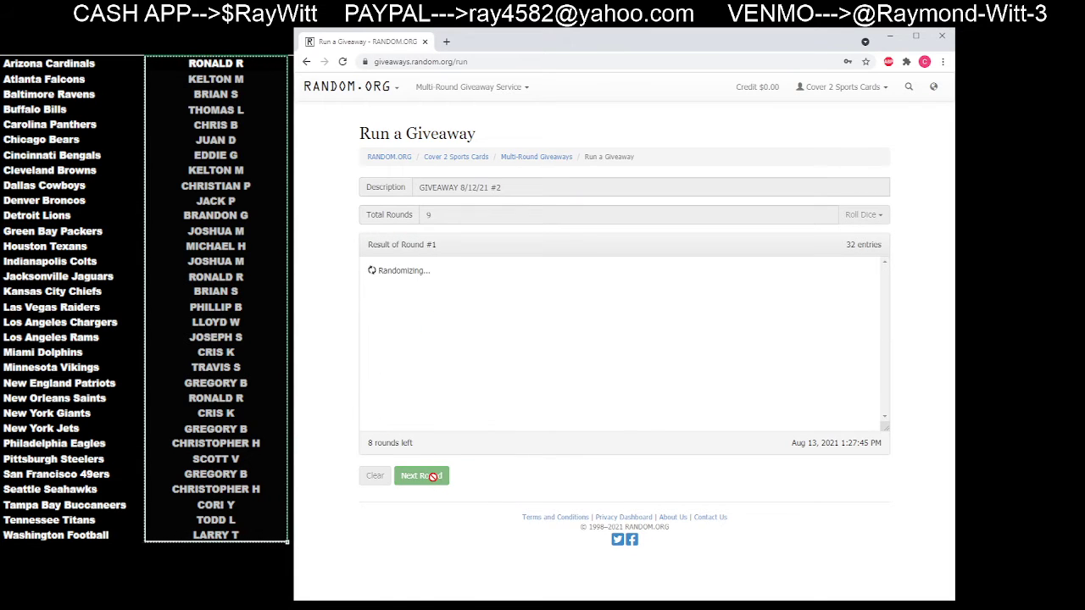
left_click(421, 476)
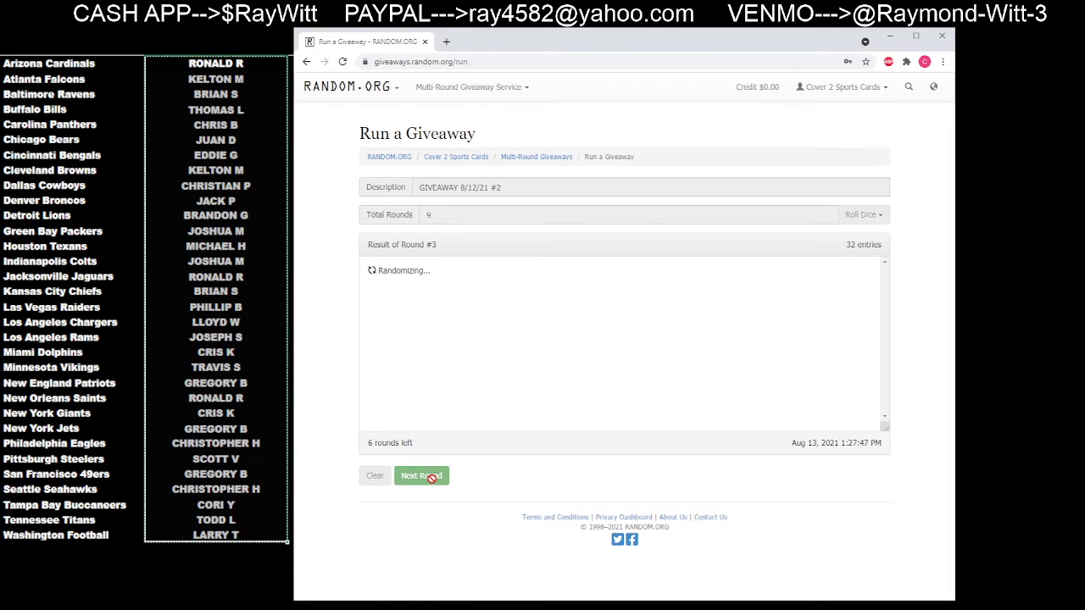
left_click(421, 476)
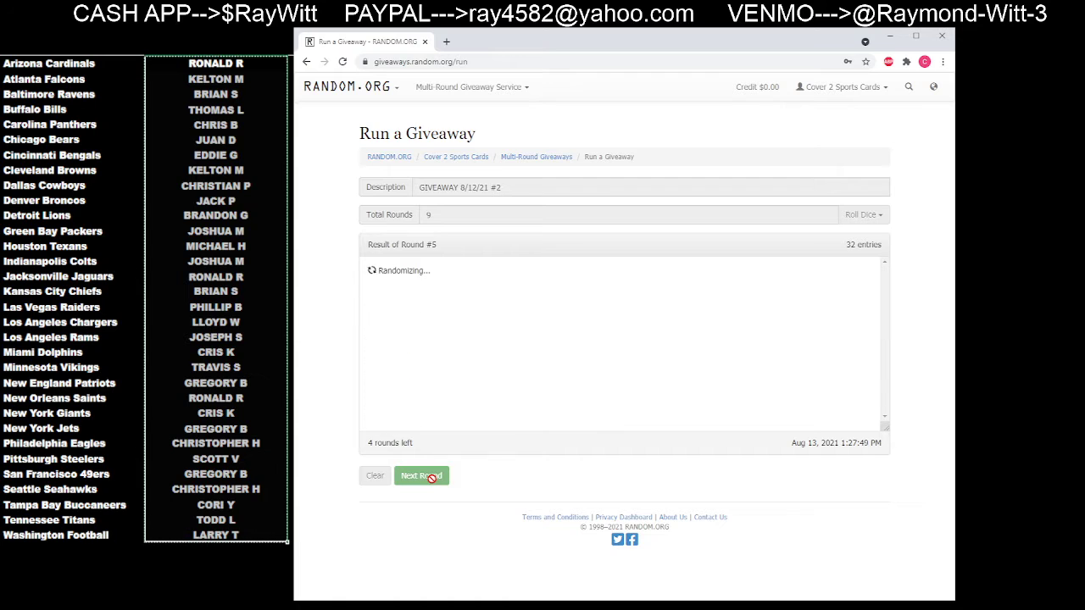
left_click(421, 476)
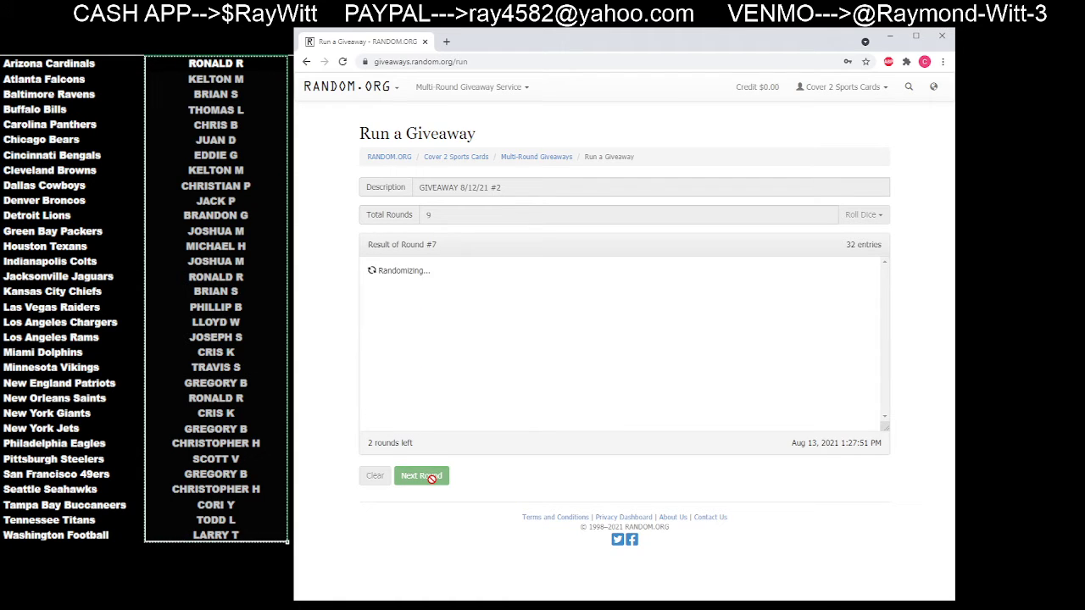
left_click(421, 475)
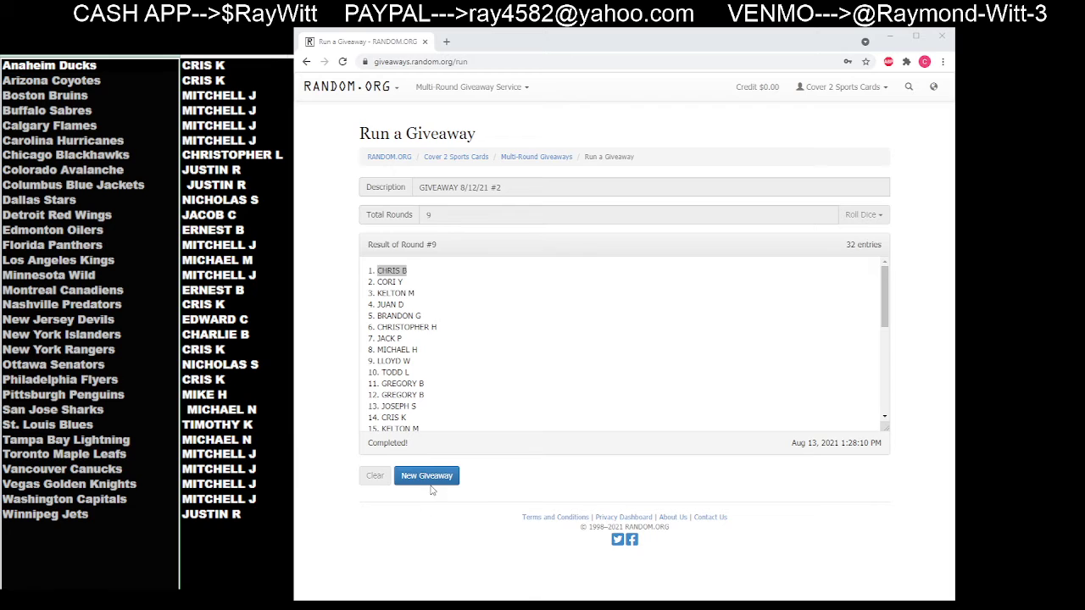
- Clear the completed giveaway and enter GIVEAWAY 8/12/21 #3 details with its round count
left_click(426, 475)
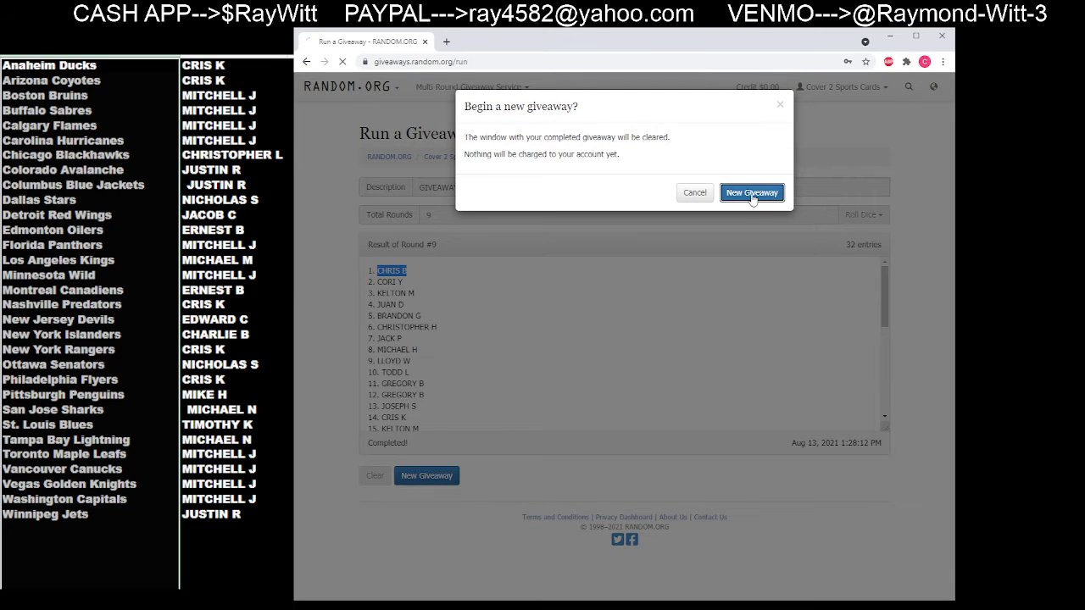
left_click(751, 193)
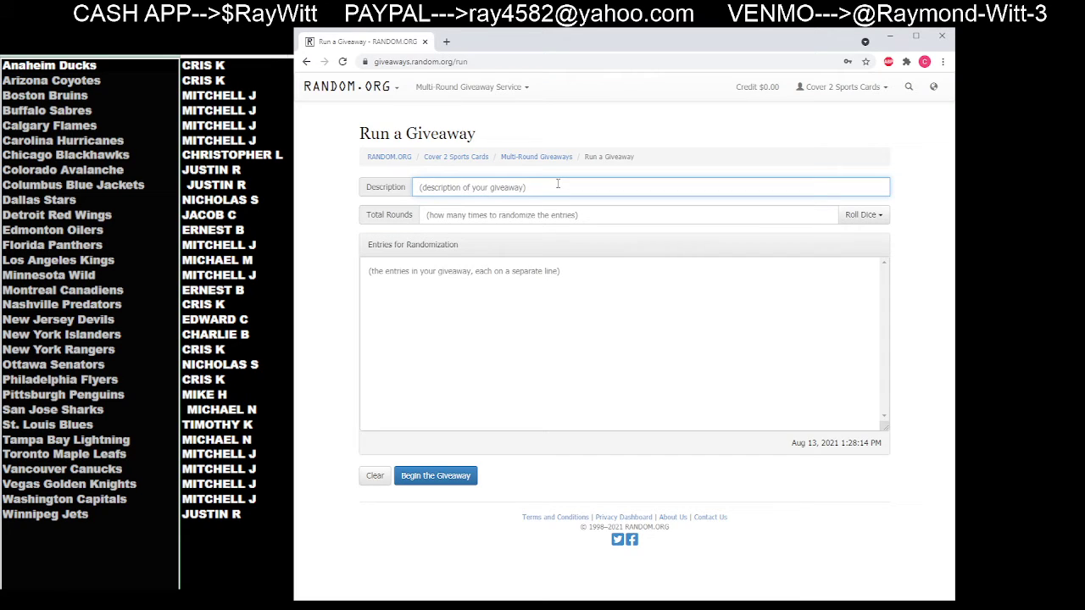
type("GIVEAWAY 8/12/21 #2")
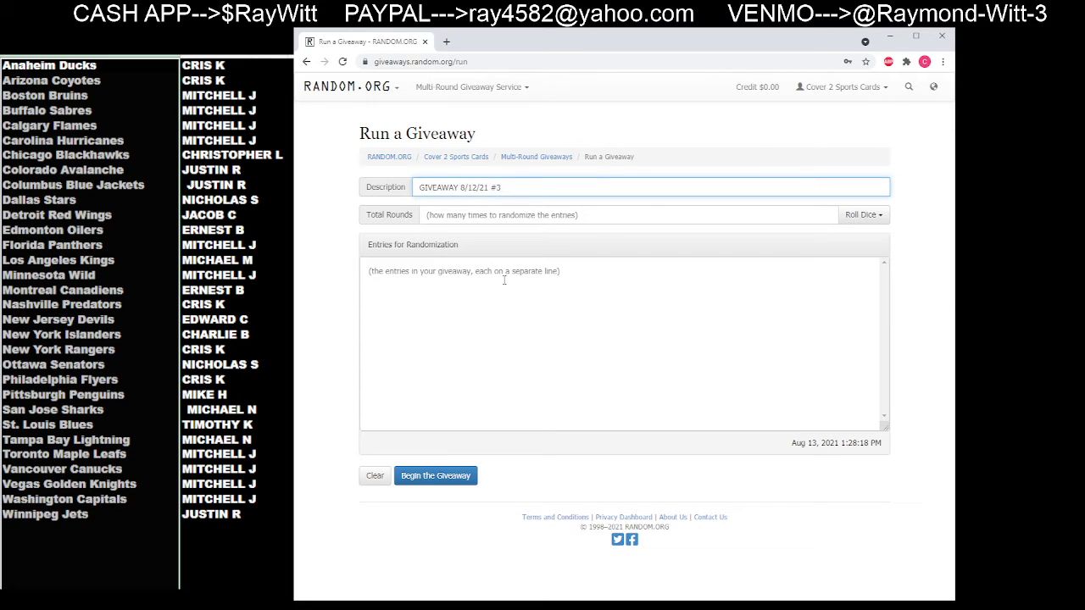
type("4")
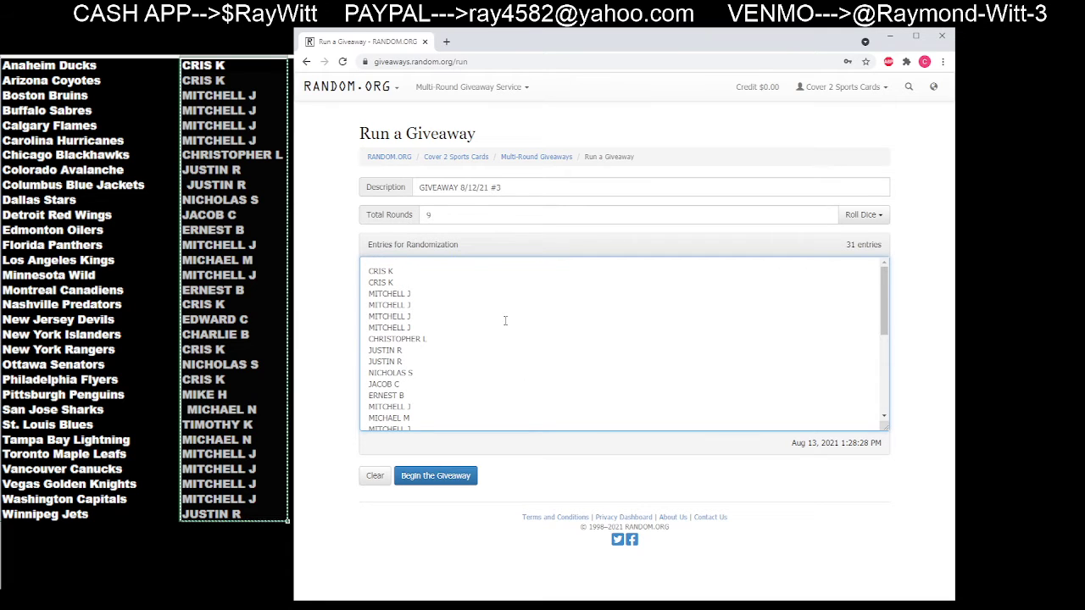
scroll("down", 3)
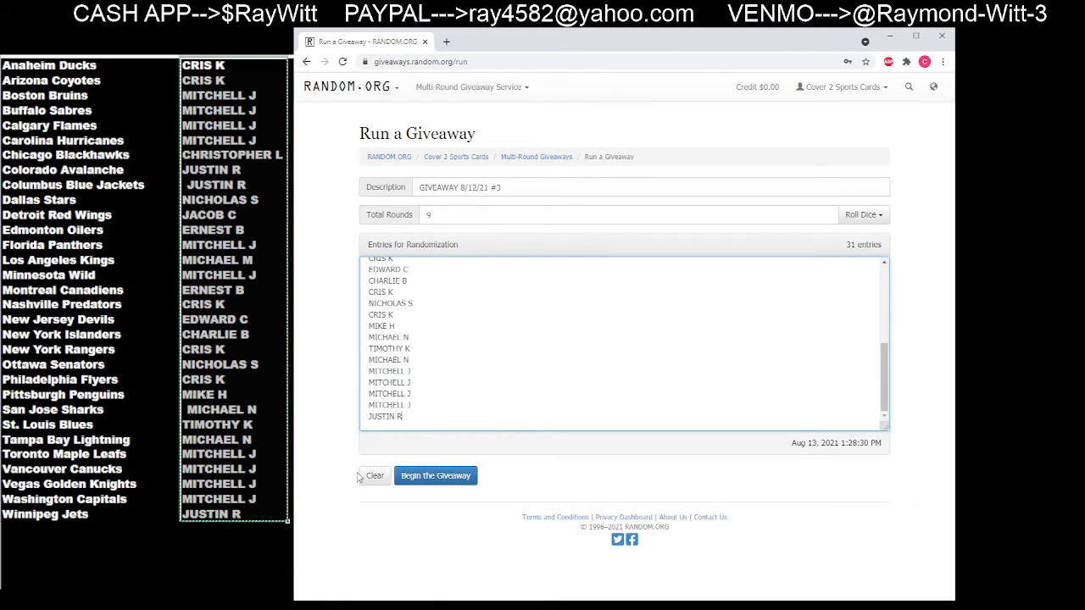
left_click(436, 475)
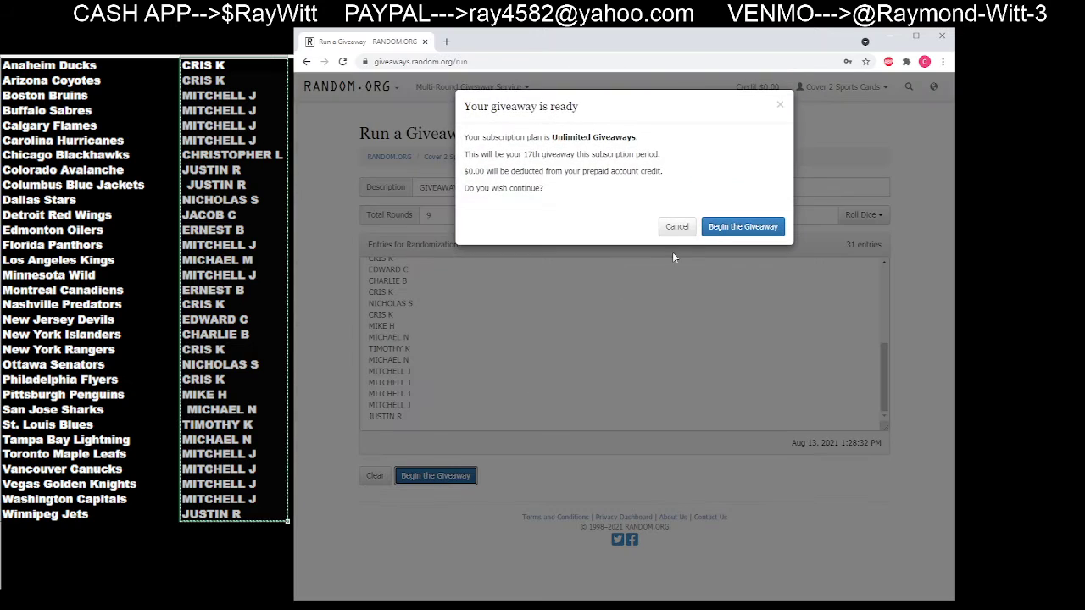
left_click(742, 226)
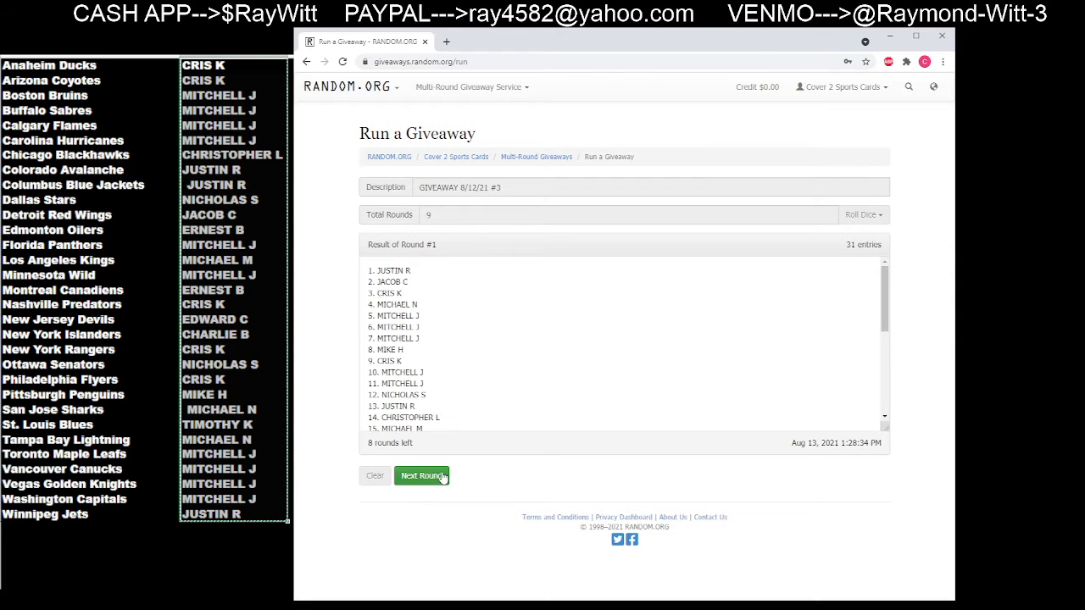
left_click(421, 475)
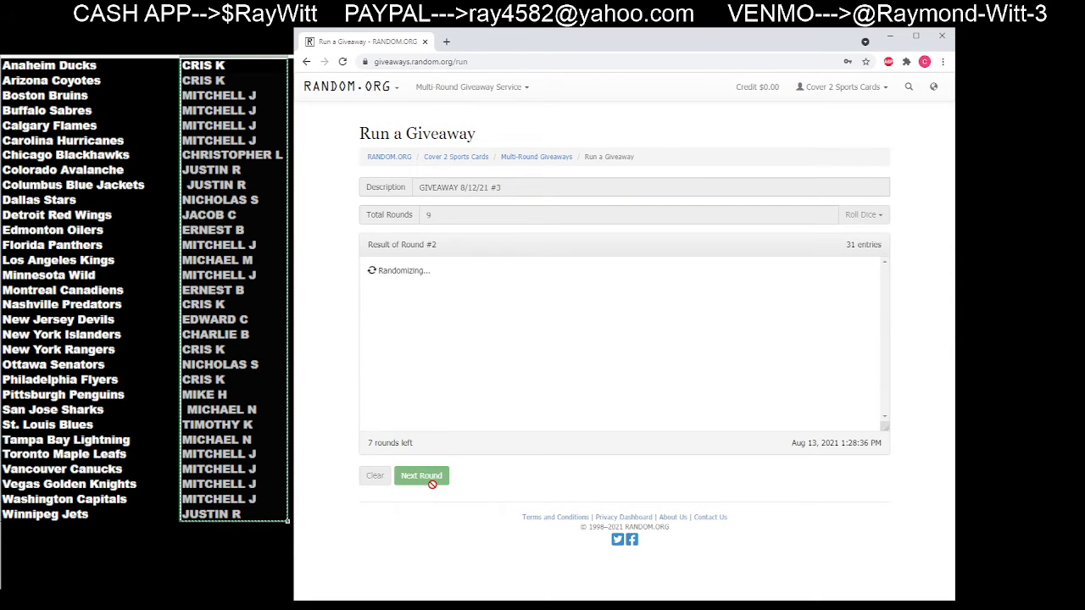
left_click(421, 475)
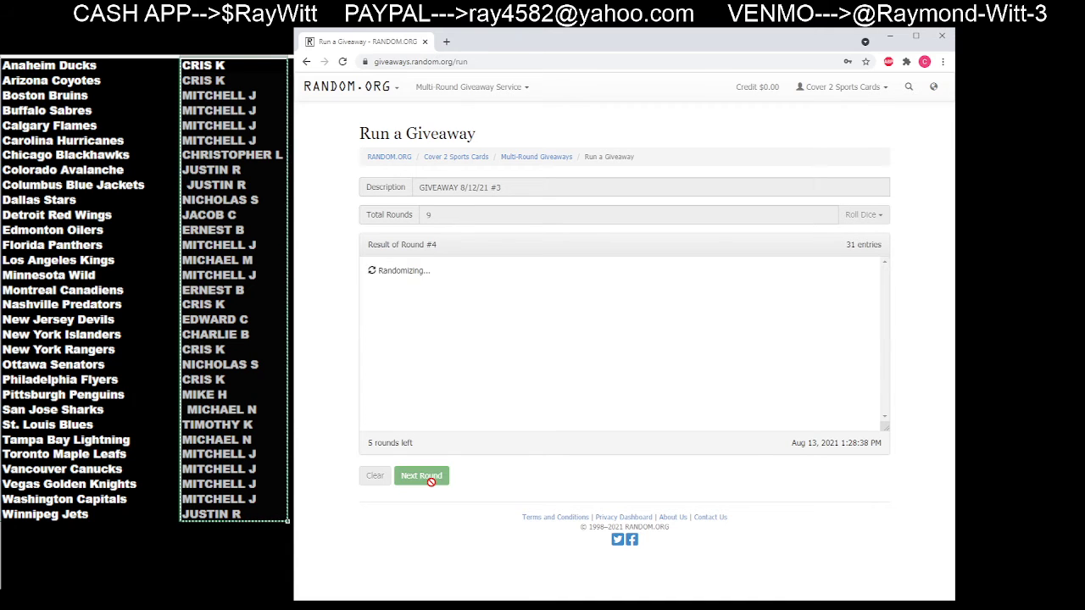
left_click(421, 475)
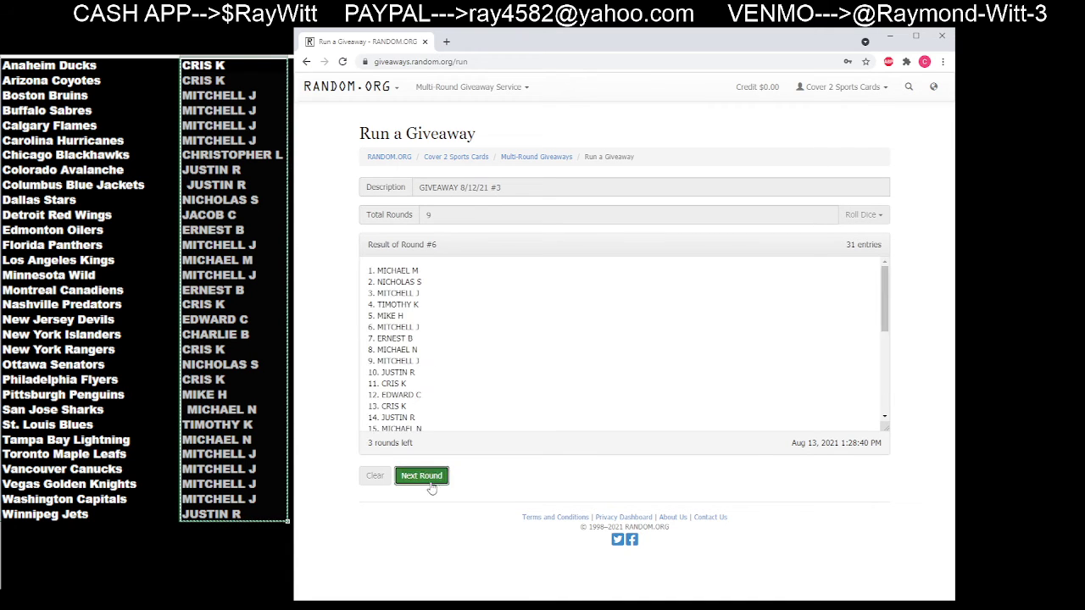
left_click(421, 475)
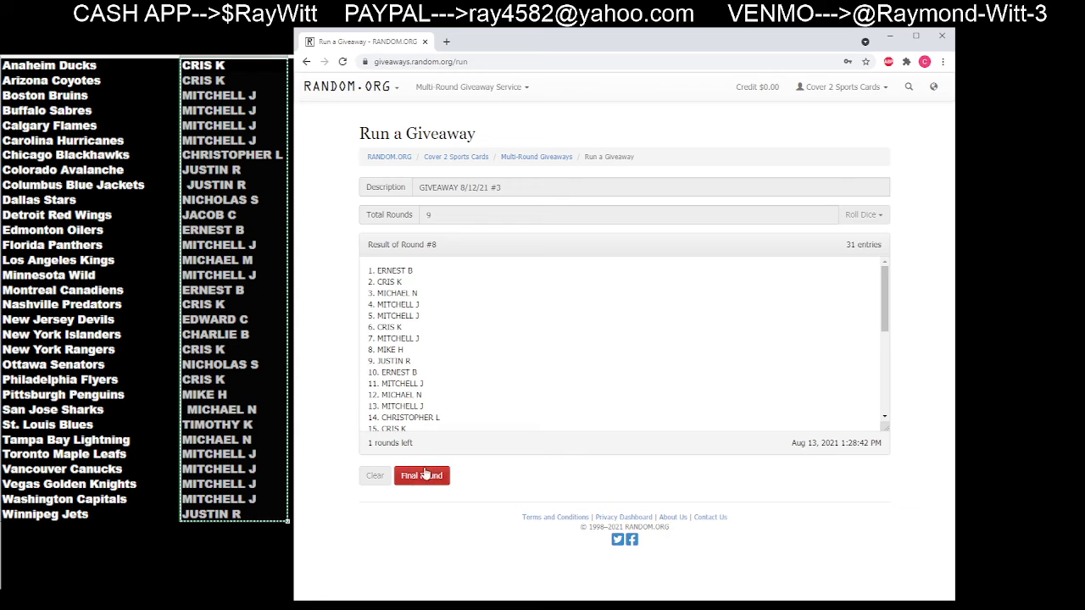
left_click(422, 475)
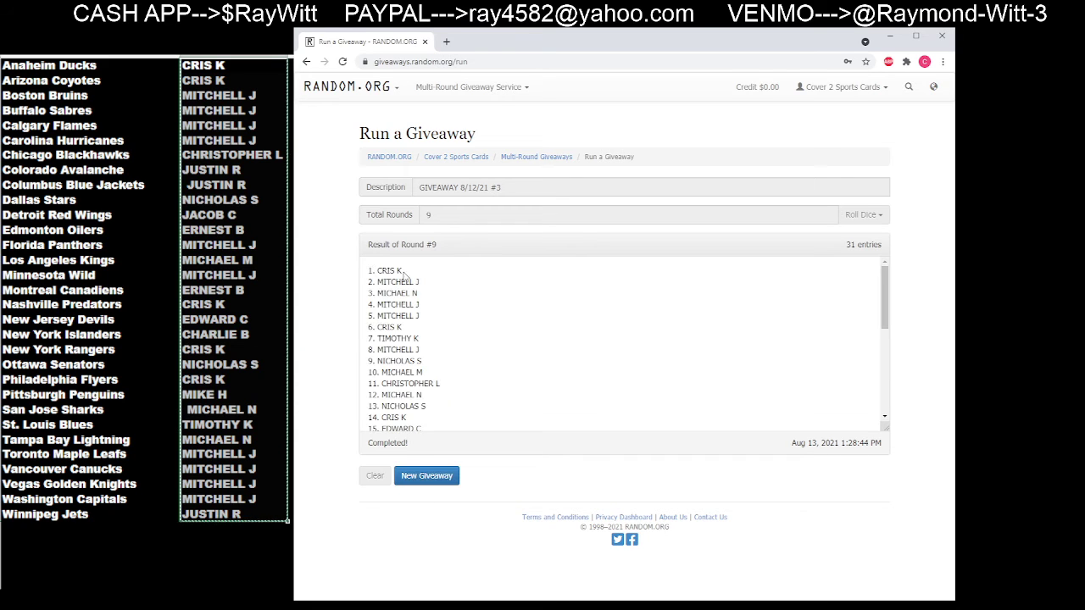
double_click(385, 270)
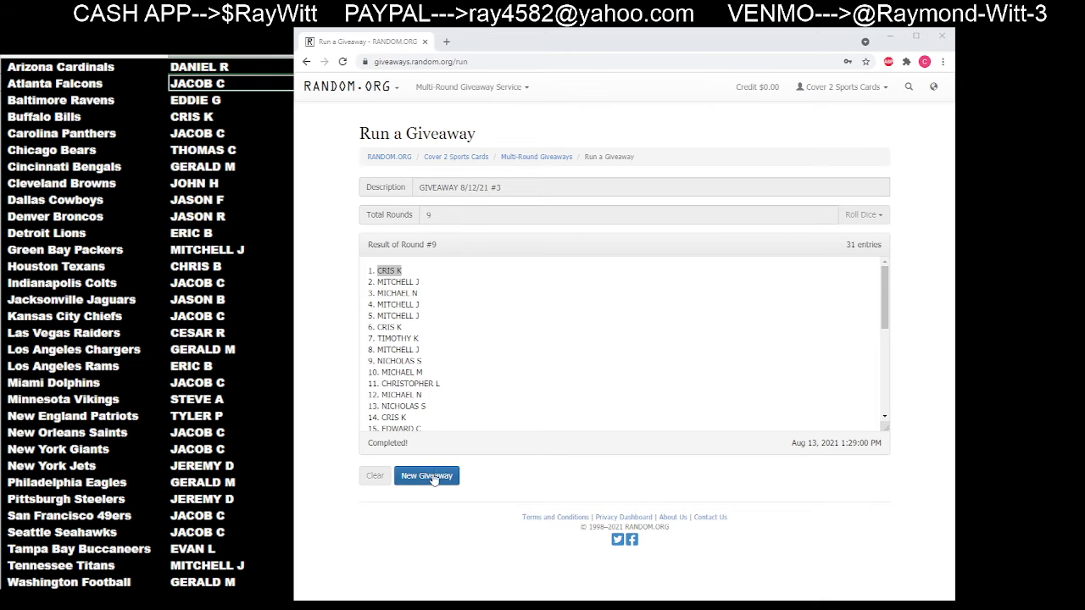
- Clear the completed giveaway and type the description GIVEAWAY 8/12/21 #4
left_click(426, 475)
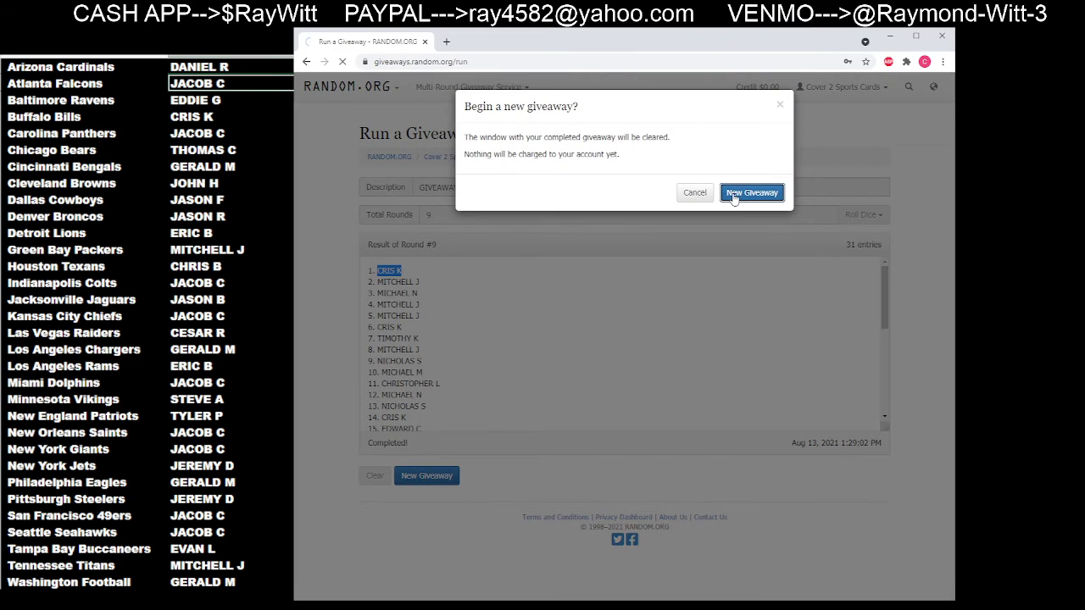
left_click(750, 192)
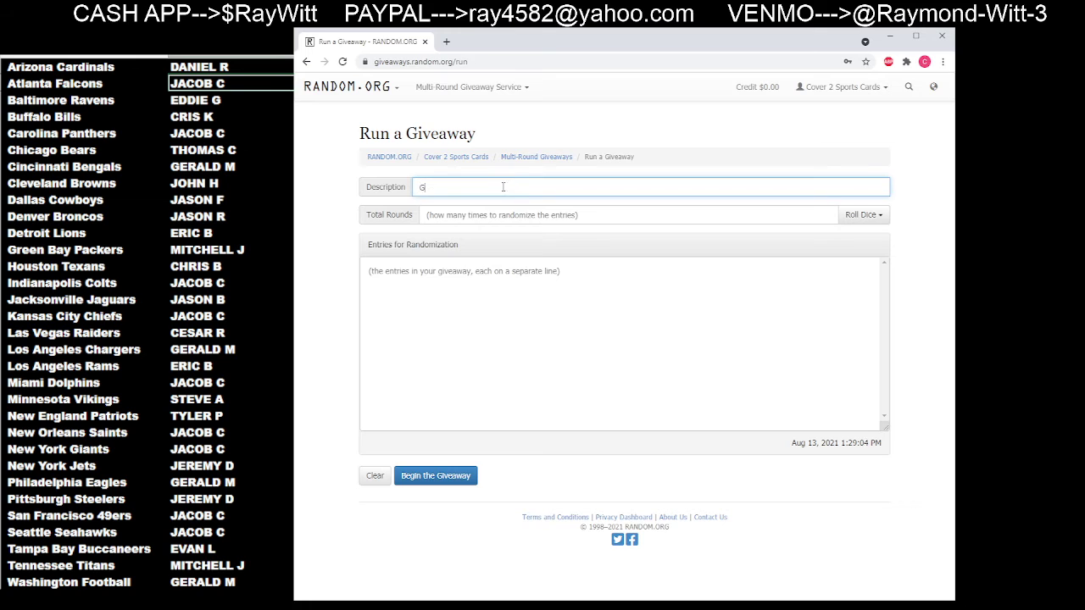
type("IVEAWAY 8/12/21 #3")
left_click(628, 215)
type("9")
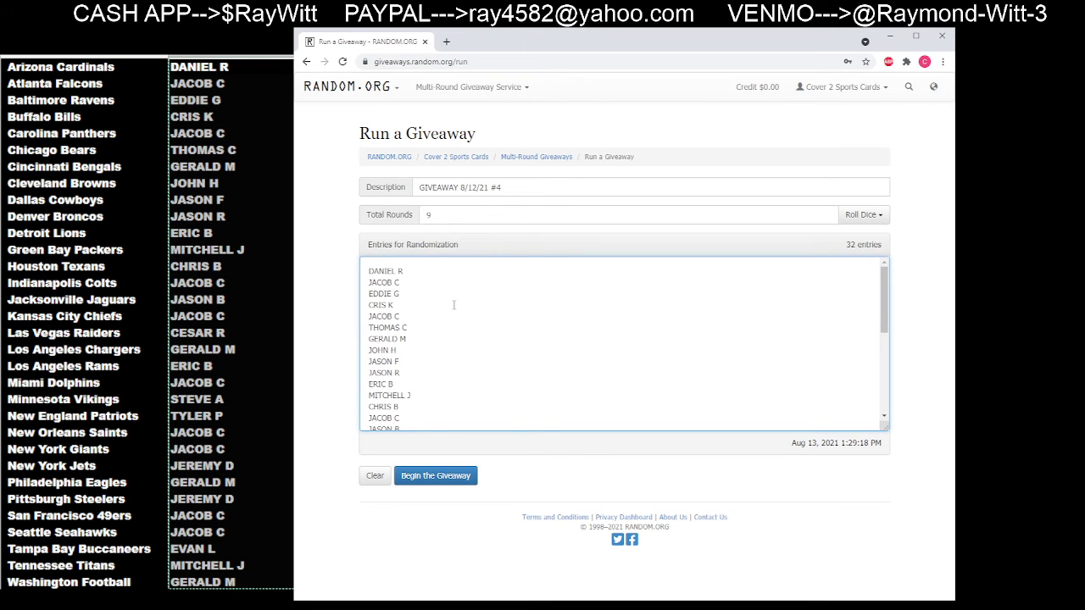
scroll("down", 3)
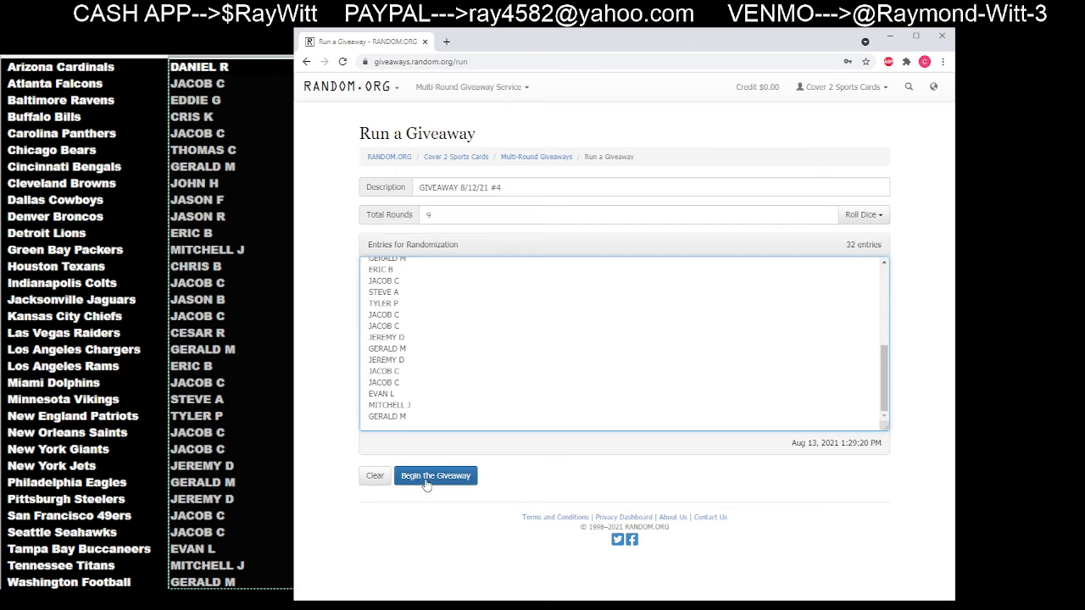
left_click(434, 476)
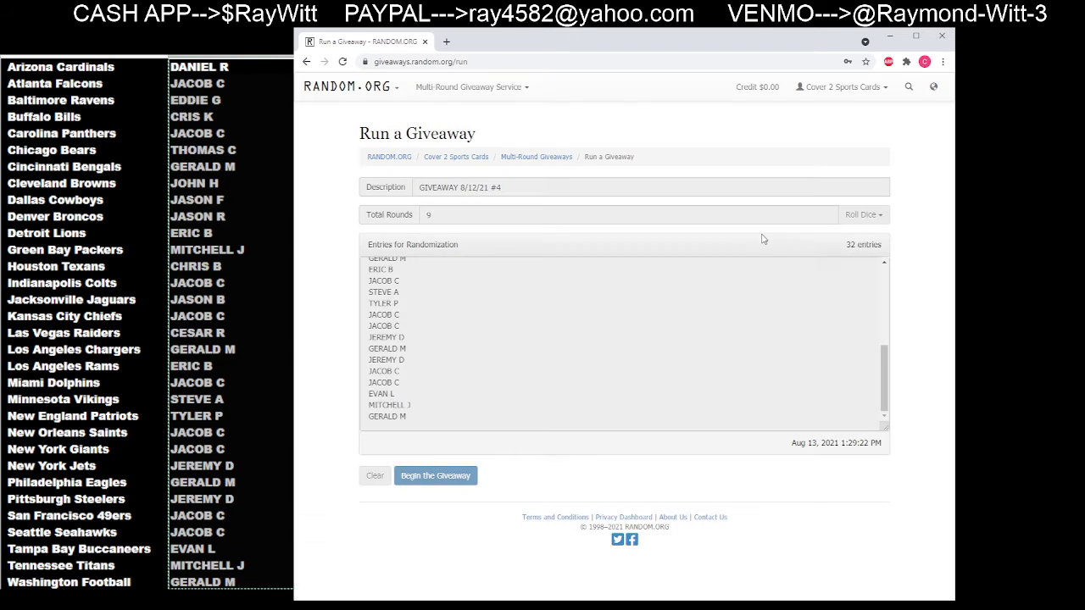
left_click(434, 475)
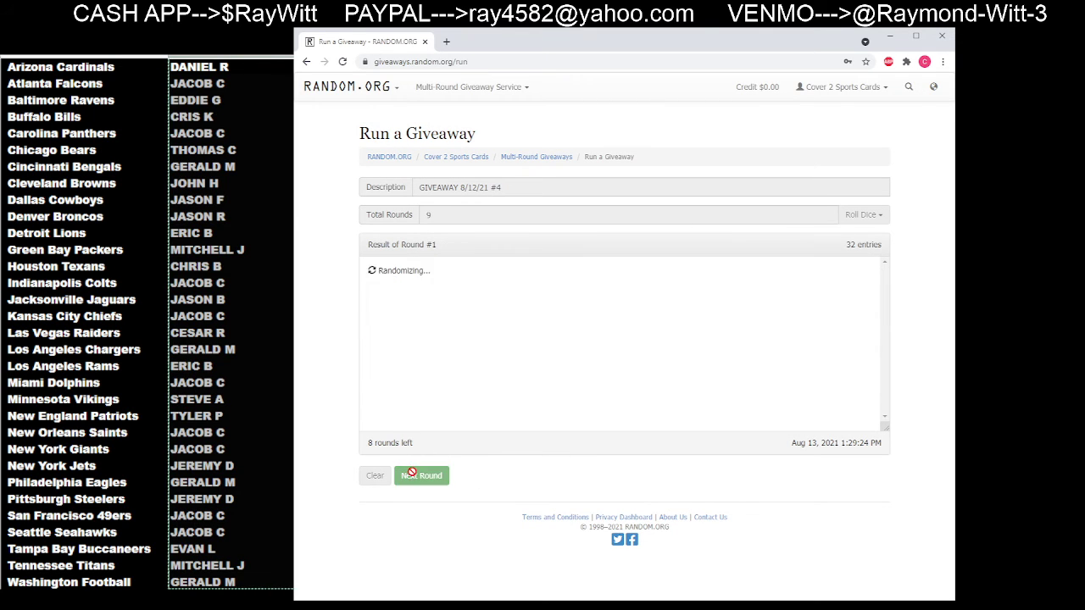
left_click(422, 476)
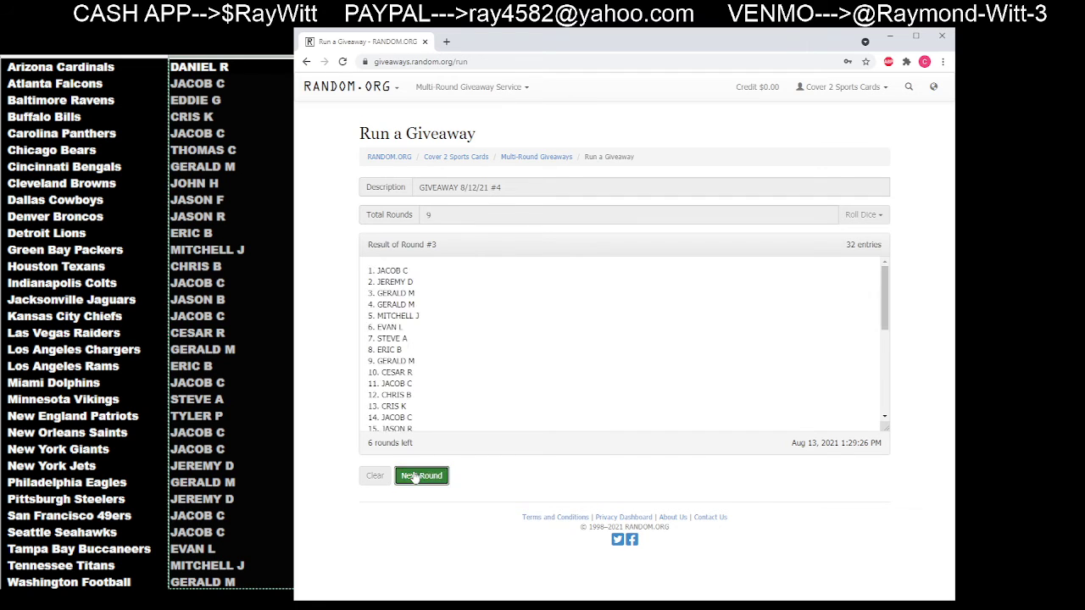
left_click(422, 476)
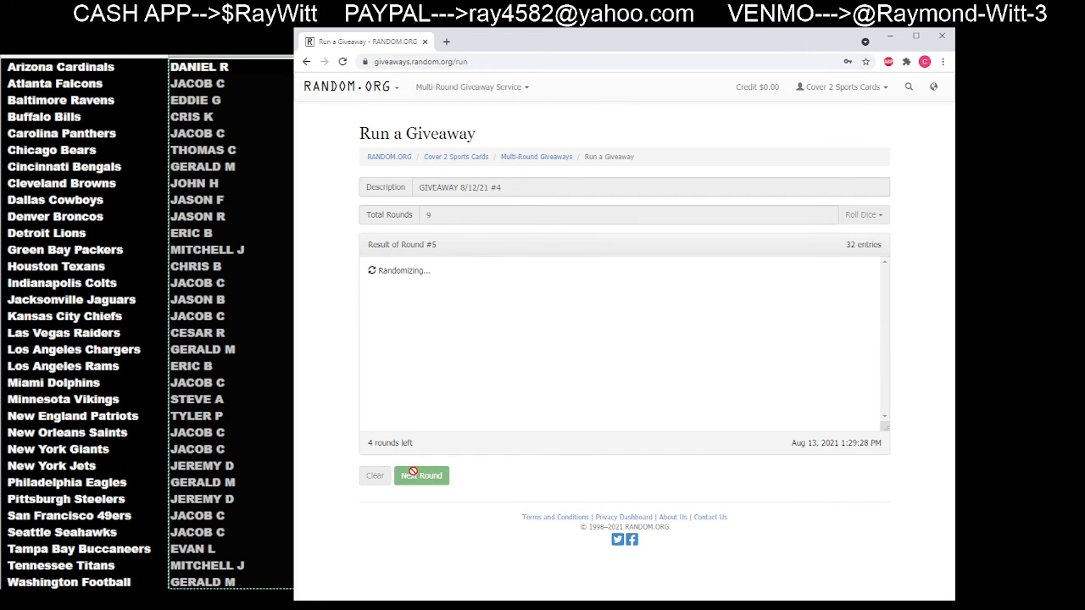
left_click(421, 475)
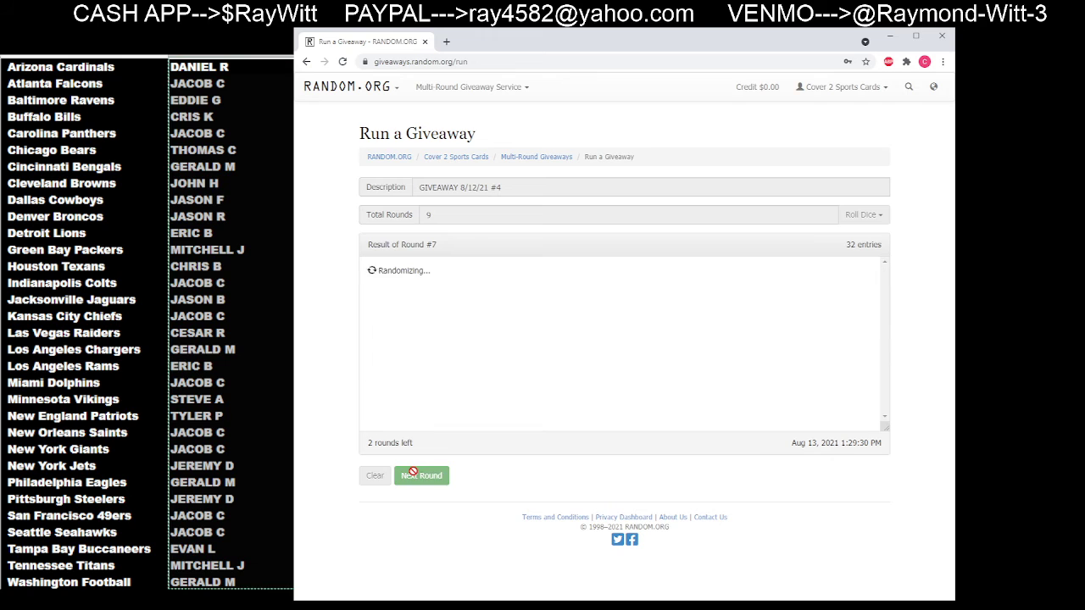
left_click(421, 475)
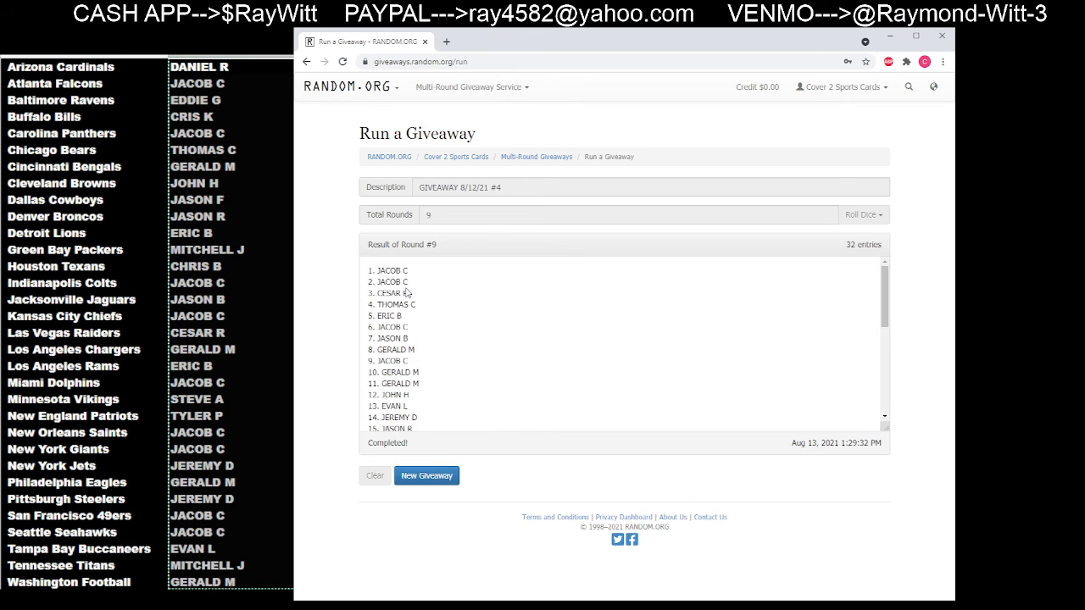
double_click(391, 270)
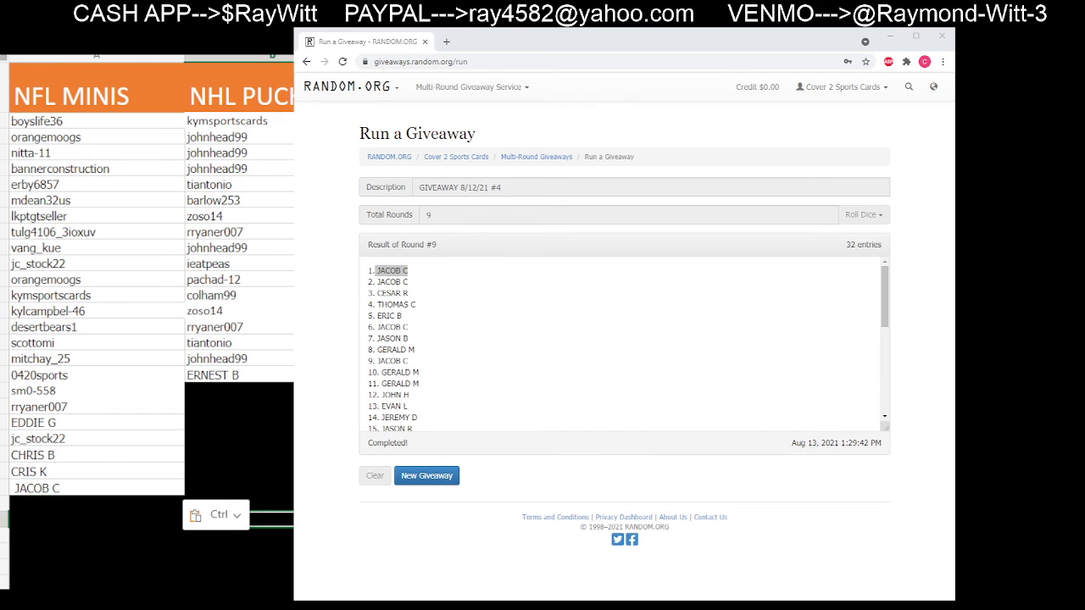
mouse_move(679, 221)
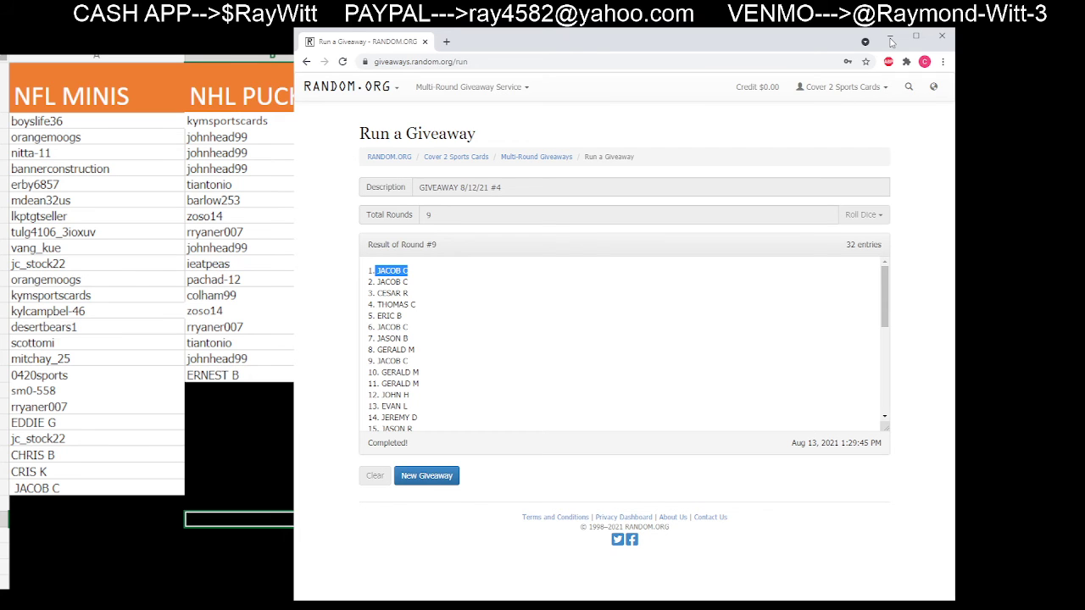
- Minimize the RANDOM.ORG browser window to reveal the NFL minis spreadsheet
left_click(940, 37)
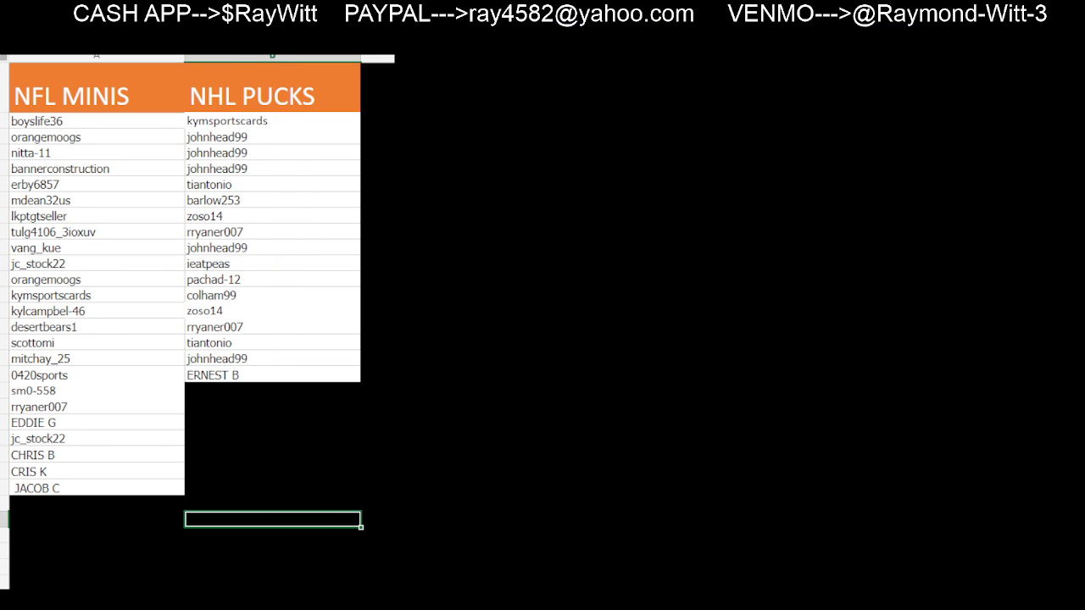